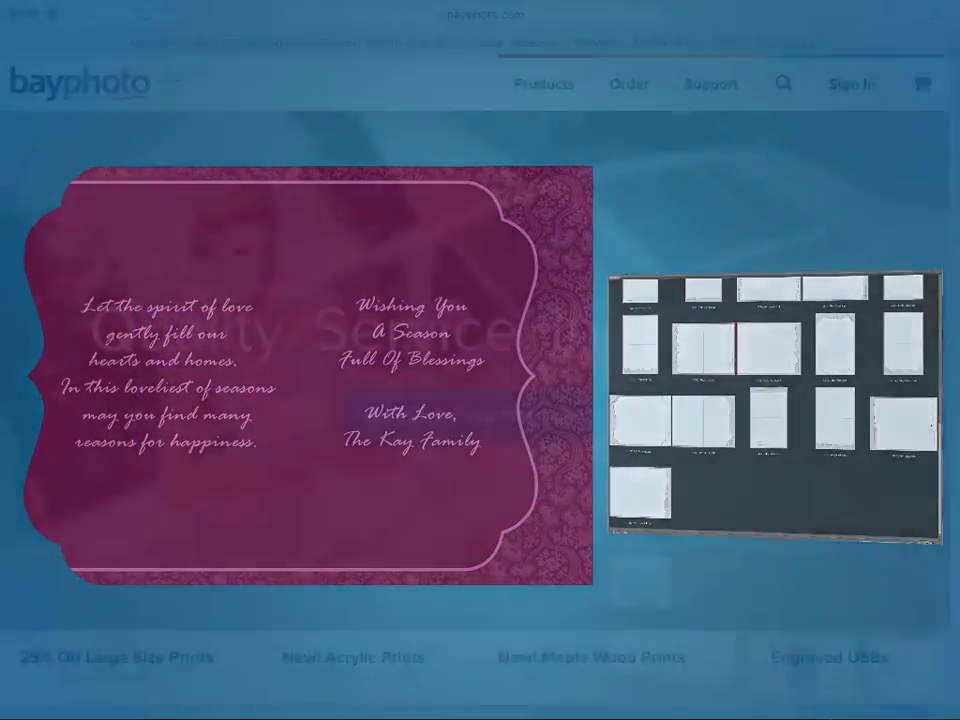
# - Go to Bay Photo's Product Templates page and scroll to the press-printed card templates
pyautogui.click(544, 84)
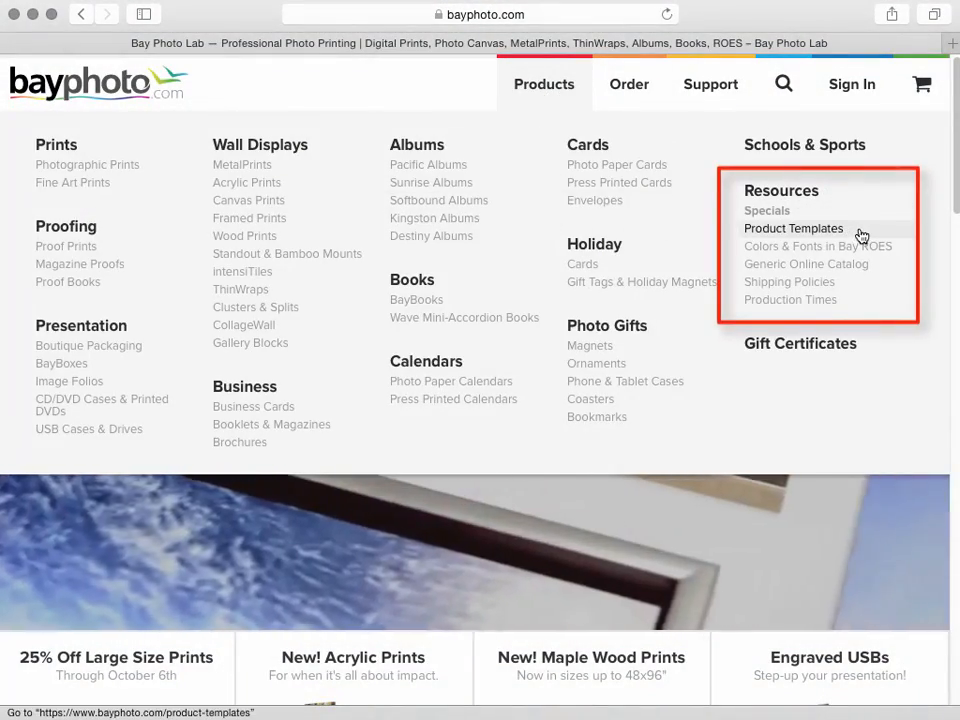
pyautogui.click(793, 228)
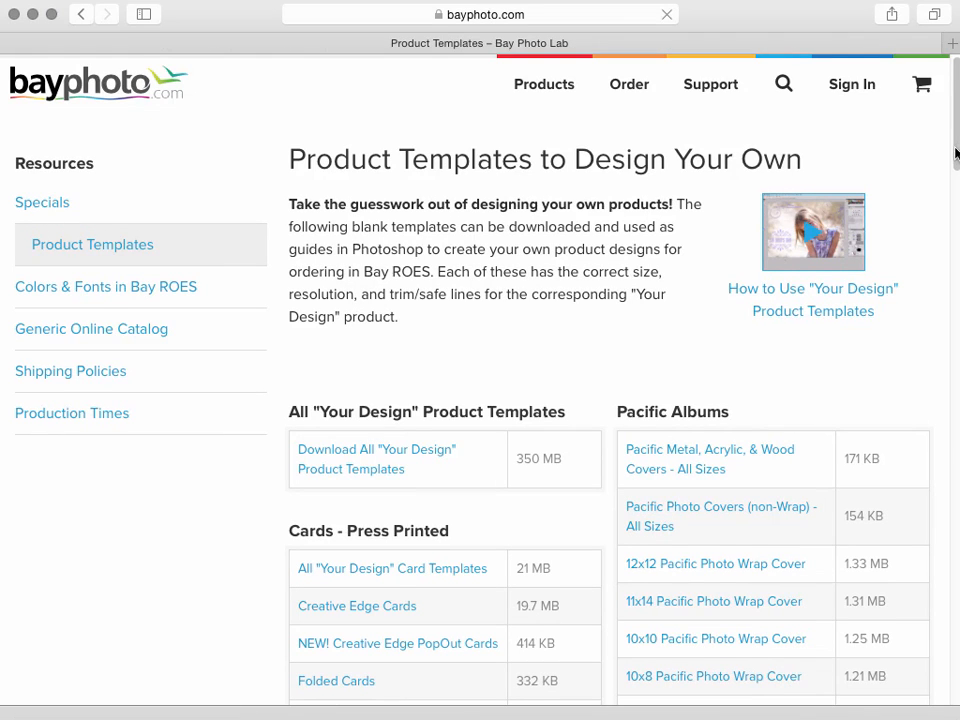
pyautogui.scroll(-3)
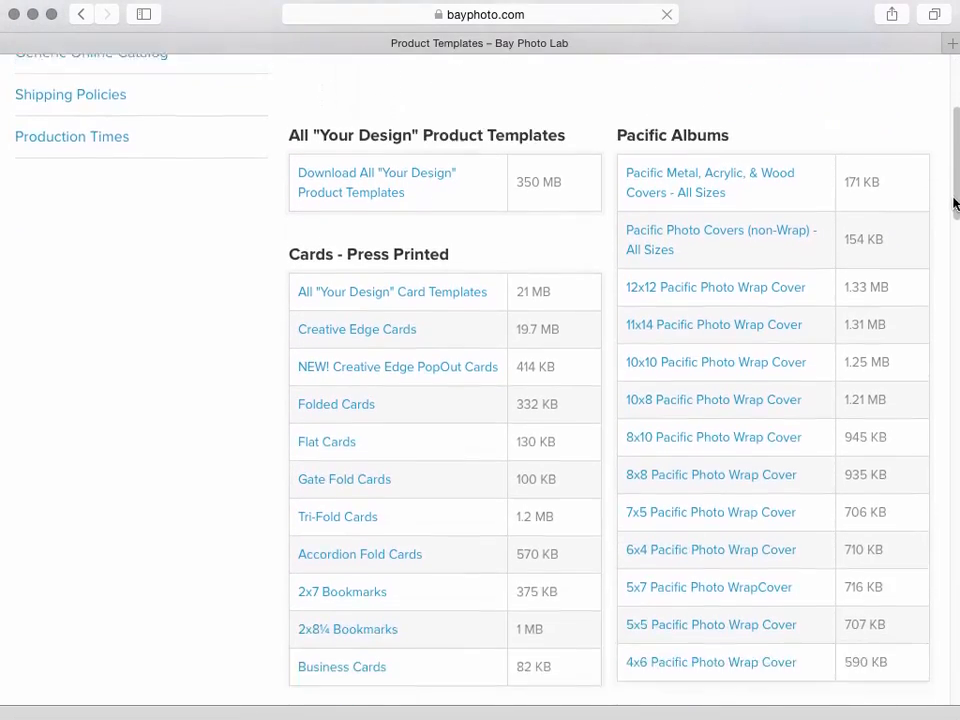
pyautogui.scroll(-3)
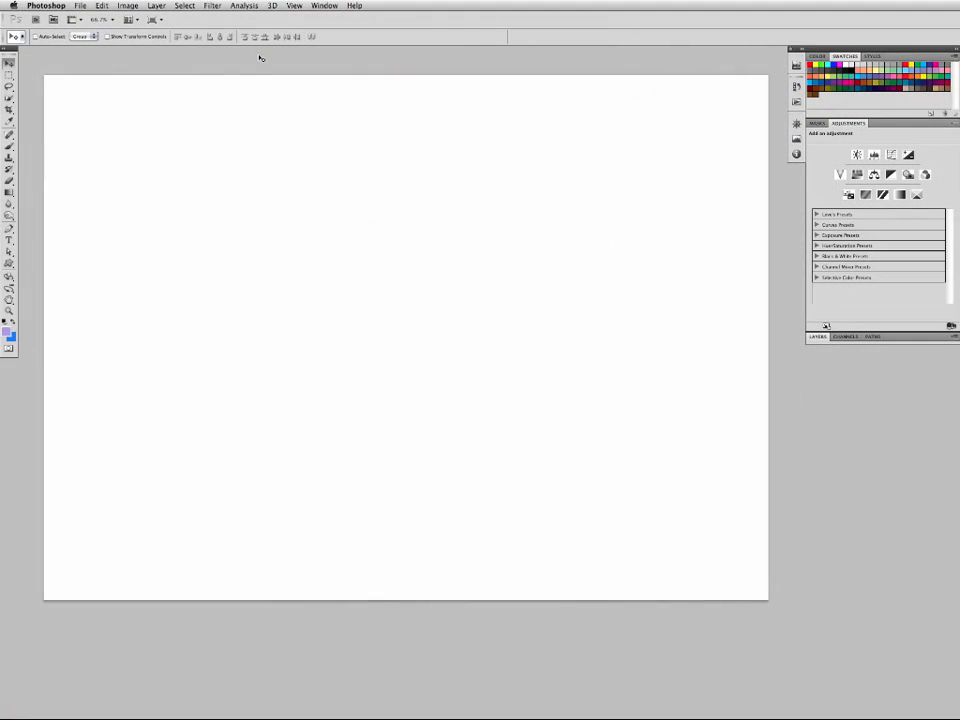
# - Switch to Photoshop to open the Creative Edge card template
pyautogui.click(294, 6)
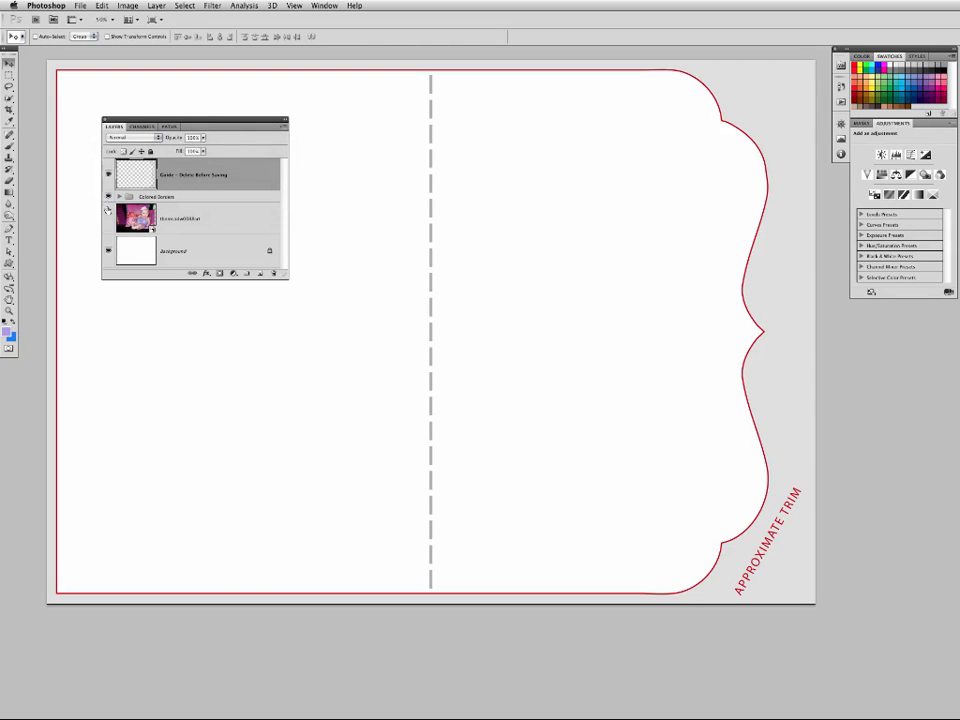
# - Show the Colored Borders and baby photo layers, then delete the Guide layer
pyautogui.click(108, 218)
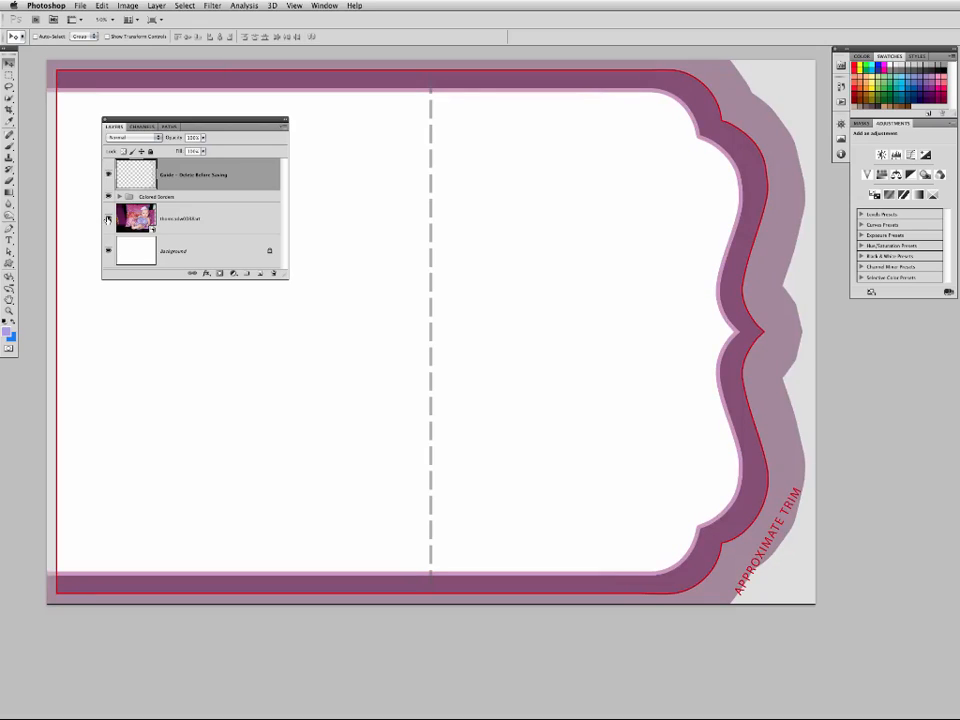
pyautogui.click(108, 219)
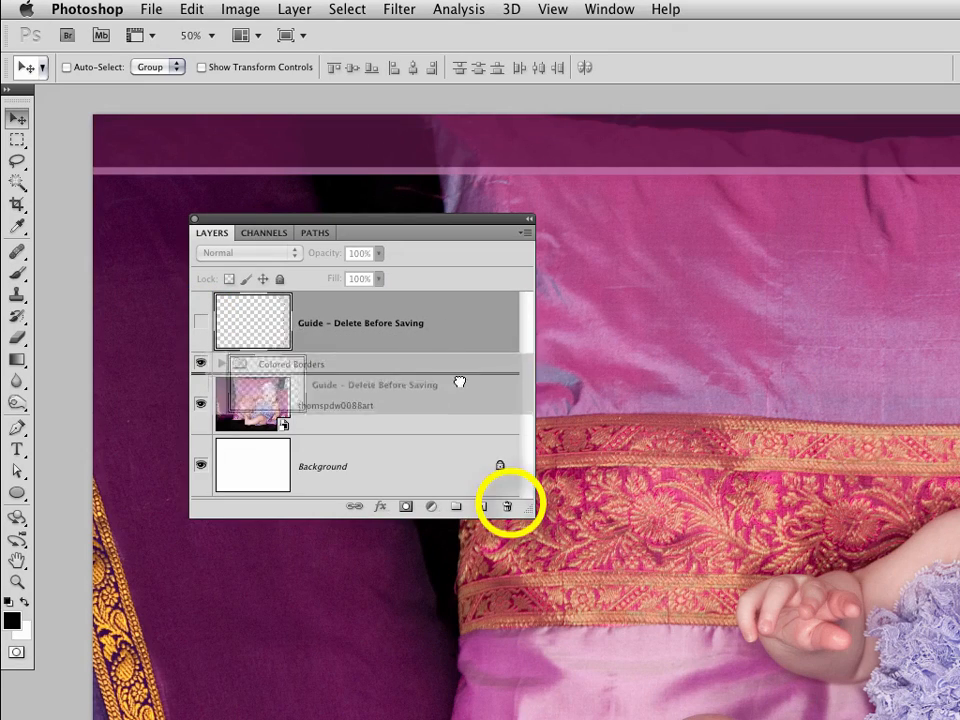
pyautogui.click(507, 505)
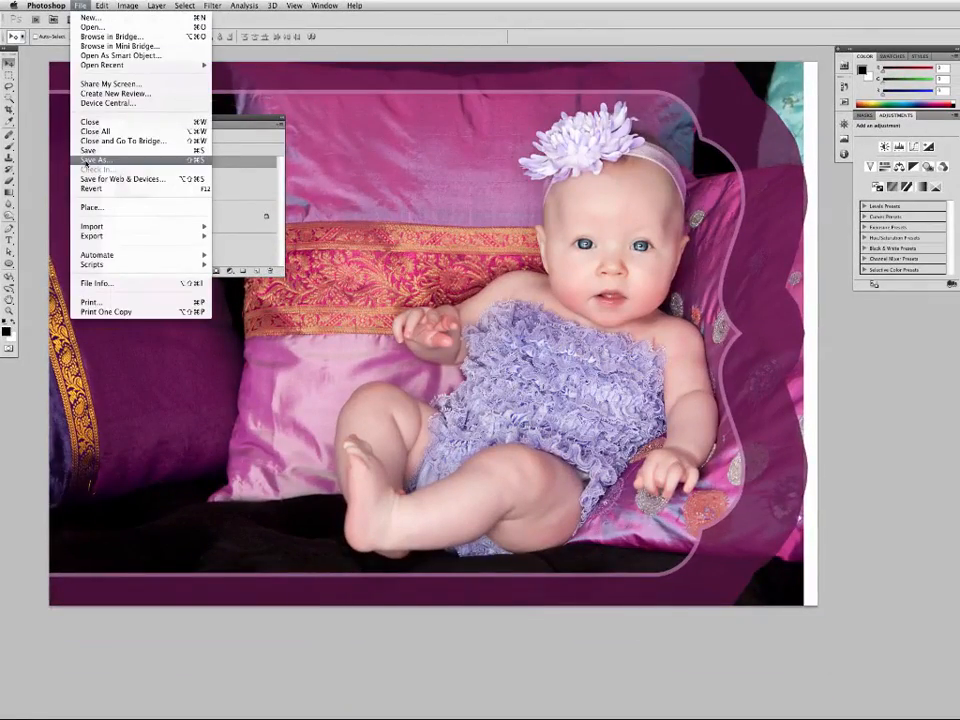
# - Save the card as a JPEG copy and drag it onto Emerge's Outside spread
pyautogui.click(96, 160)
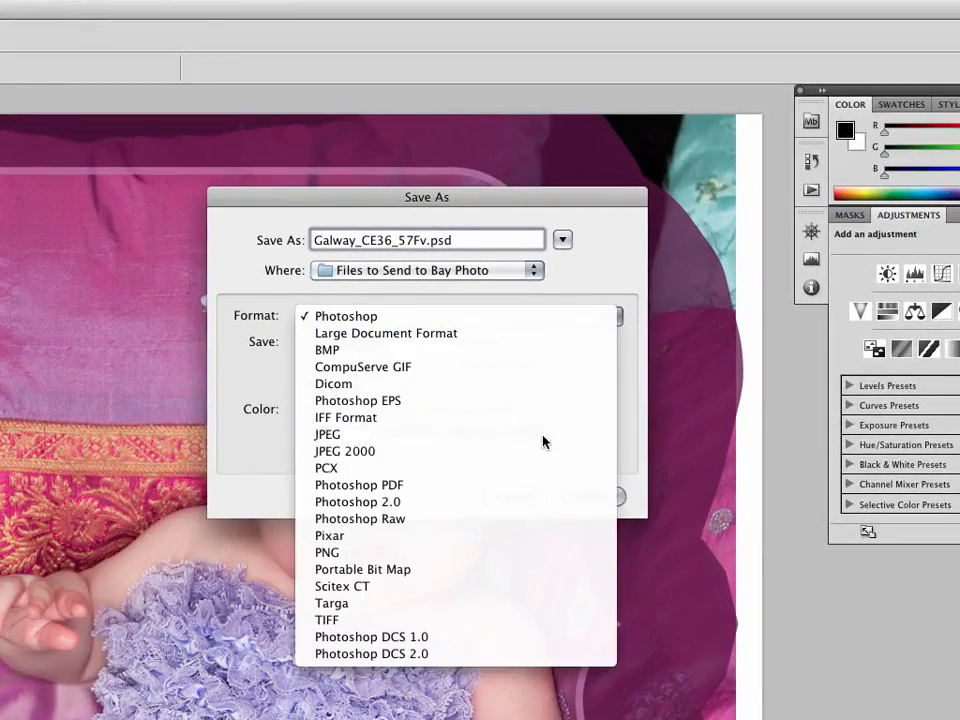
pyautogui.click(327, 434)
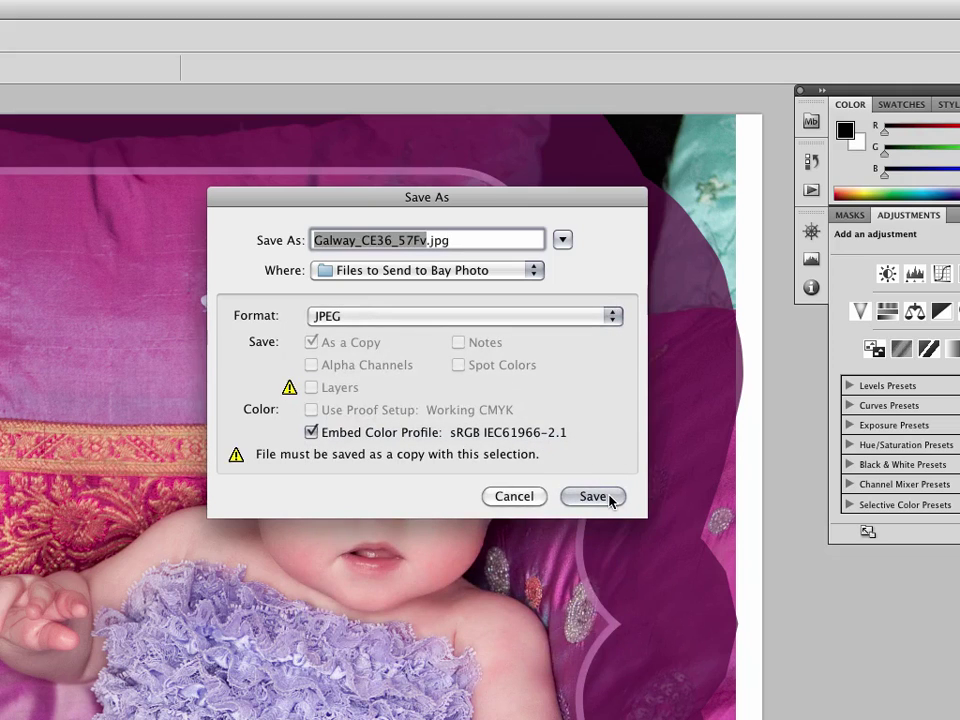
pyautogui.click(592, 496)
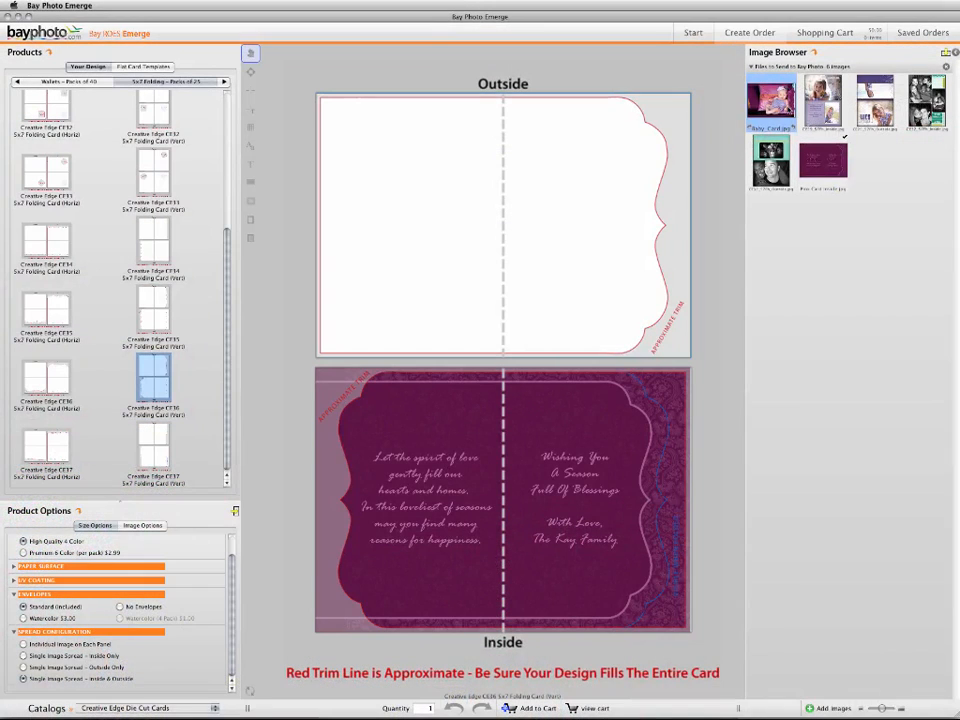
pyautogui.moveTo(770, 100); pyautogui.dragTo(580, 150)
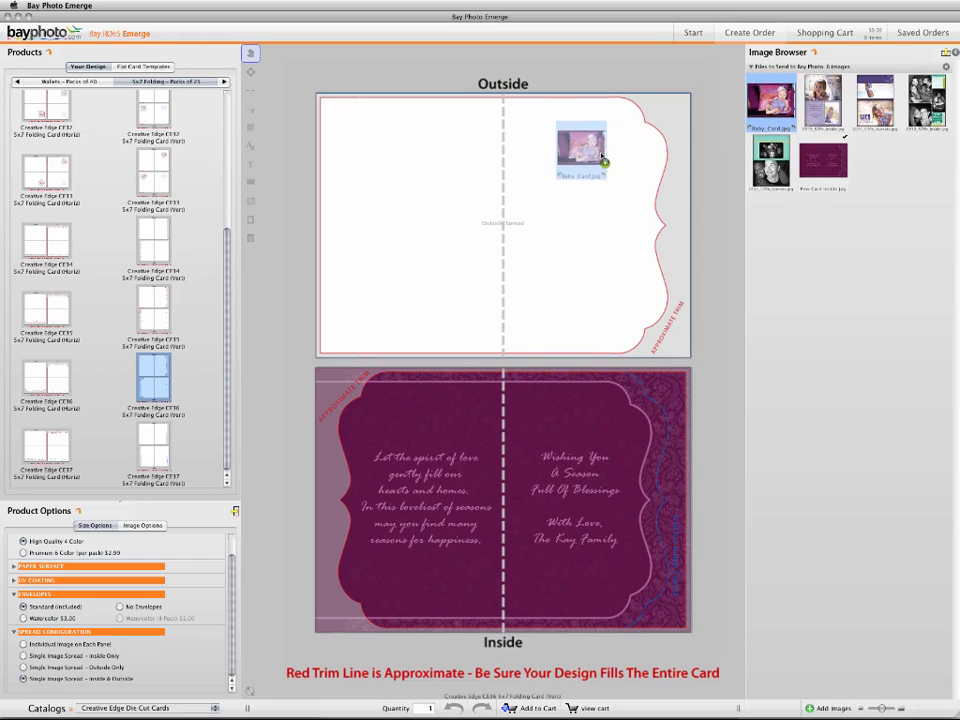